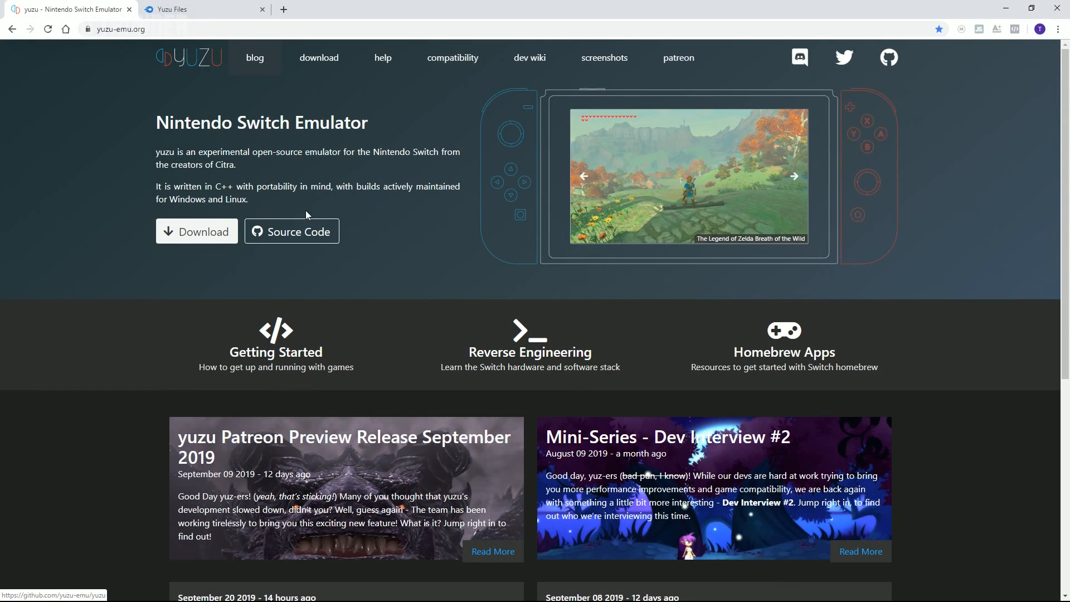
Step: Download the yuzu Windows x64 installer from the yuzu-emu.org downloads page
click(116, 29)
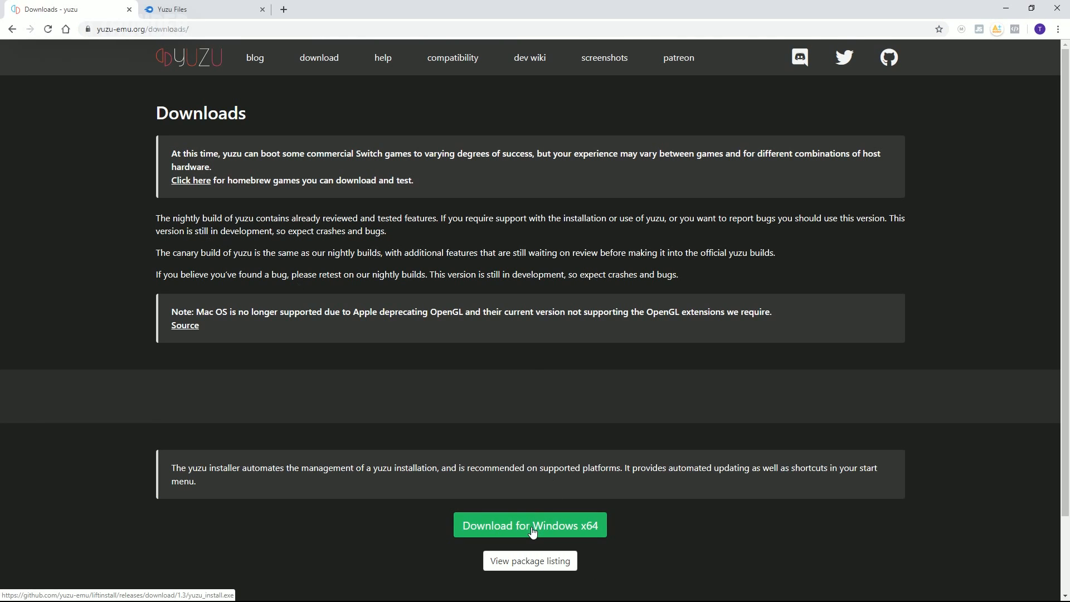
click(531, 525)
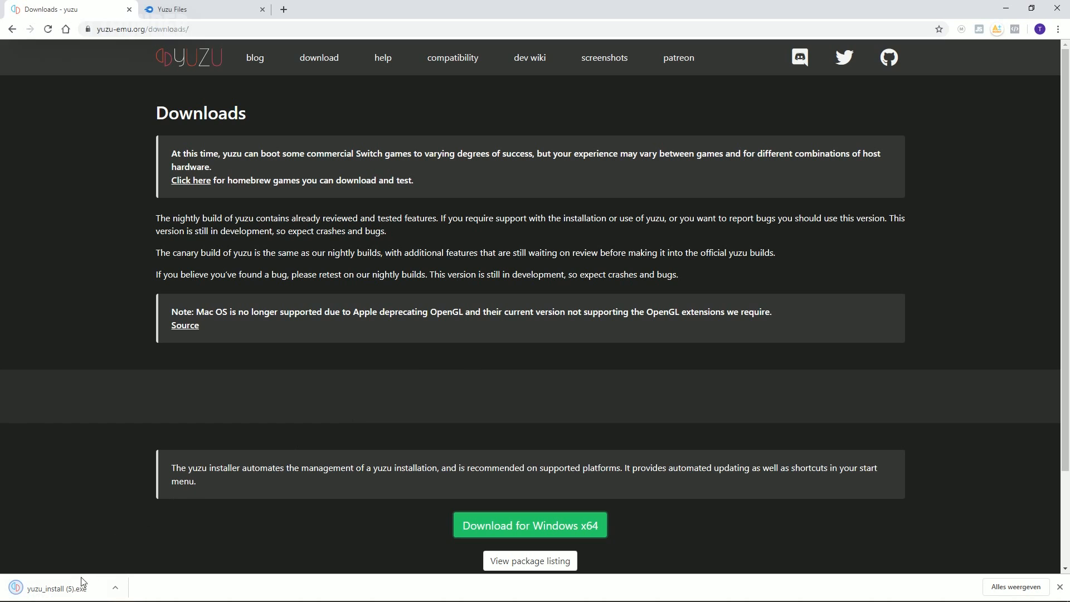
Step: Run yuzu_install.exe, install the yuzu Canary package and exit the finished installer
click(54, 589)
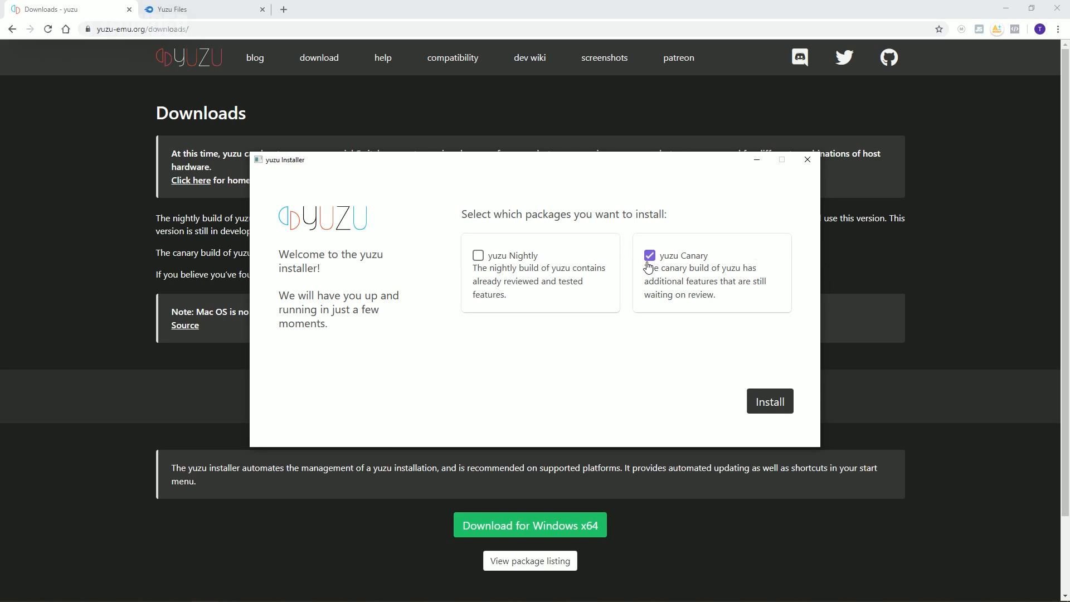
click(769, 401)
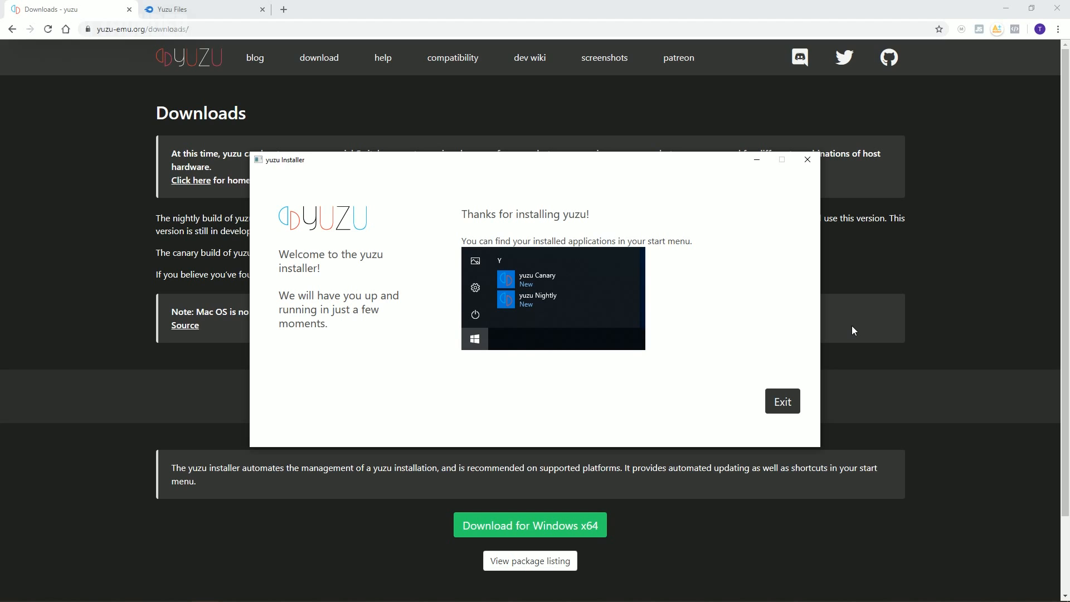
click(781, 402)
text(yuzu)
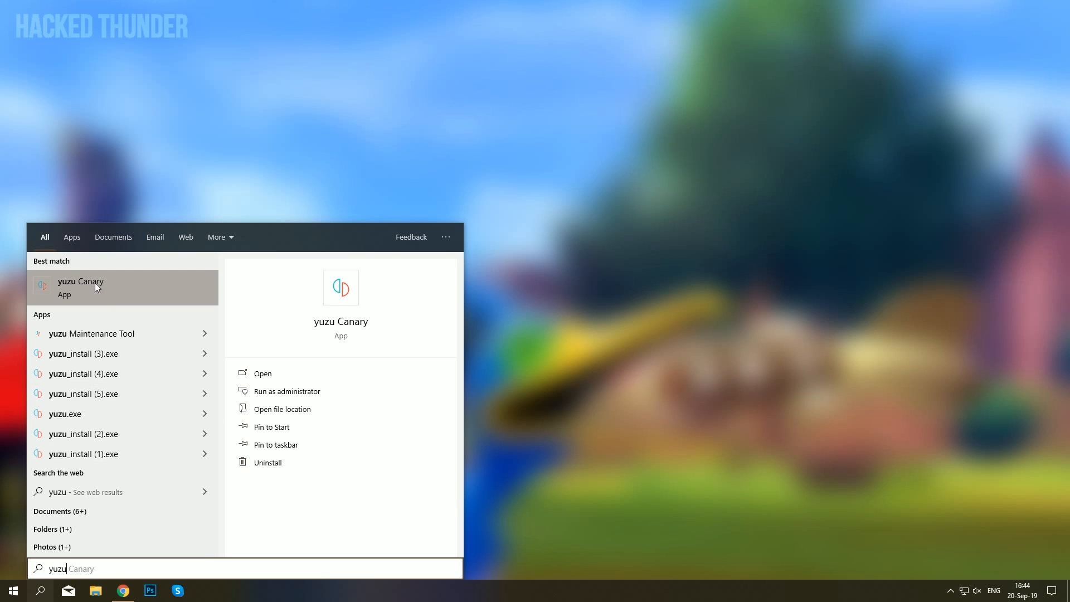
Step: Launch yuzu Canary from Start search and dismiss the Missing Derivation Components warning
click(81, 287)
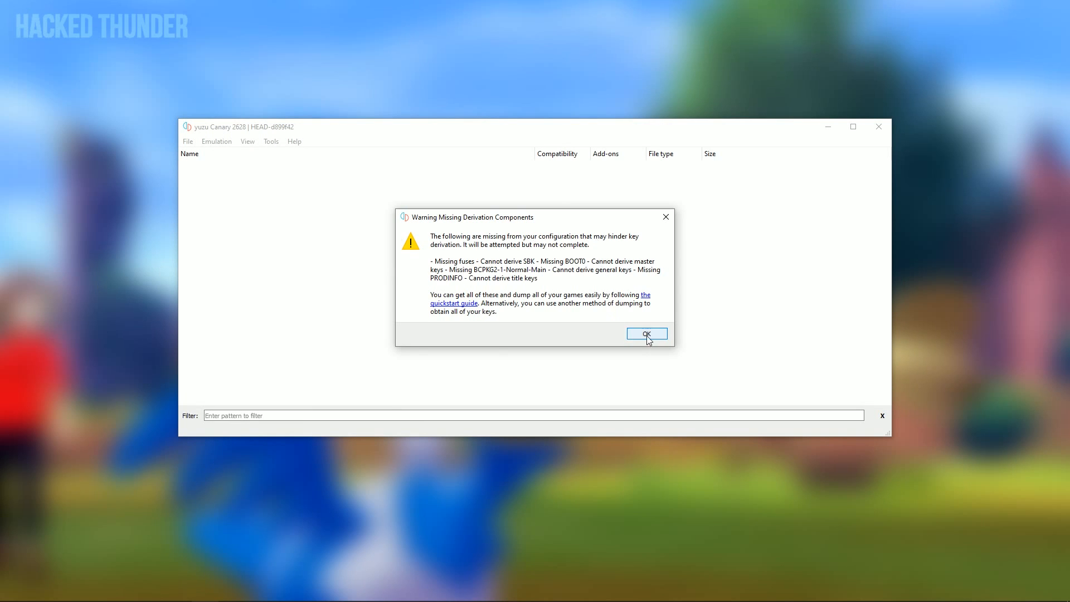
click(646, 333)
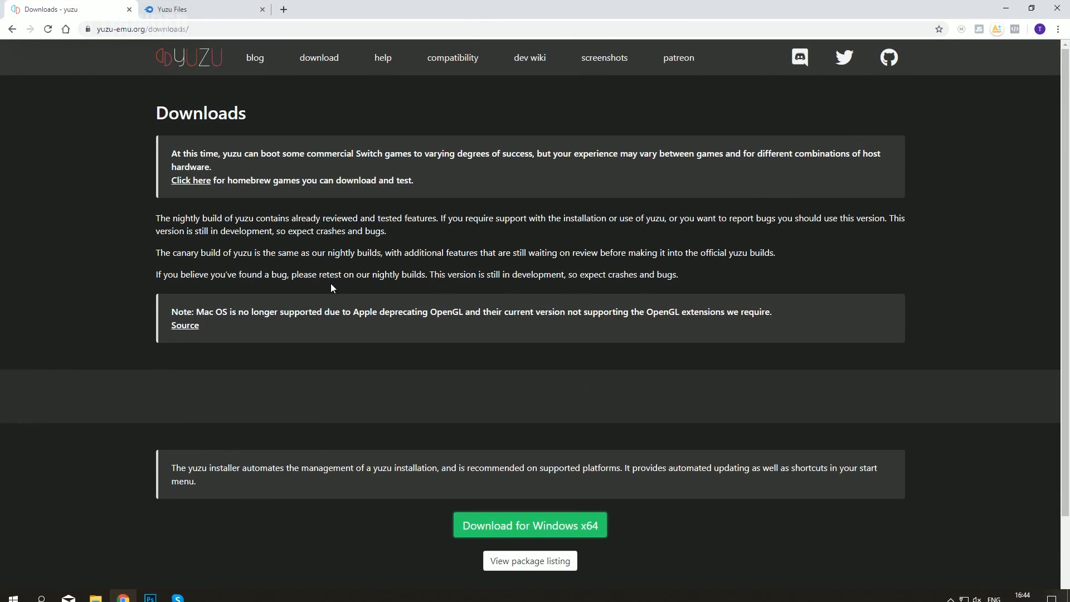
Step: Download the Yuzu Files.rar archive (261.34MB) from its MediaFire page
click(199, 9)
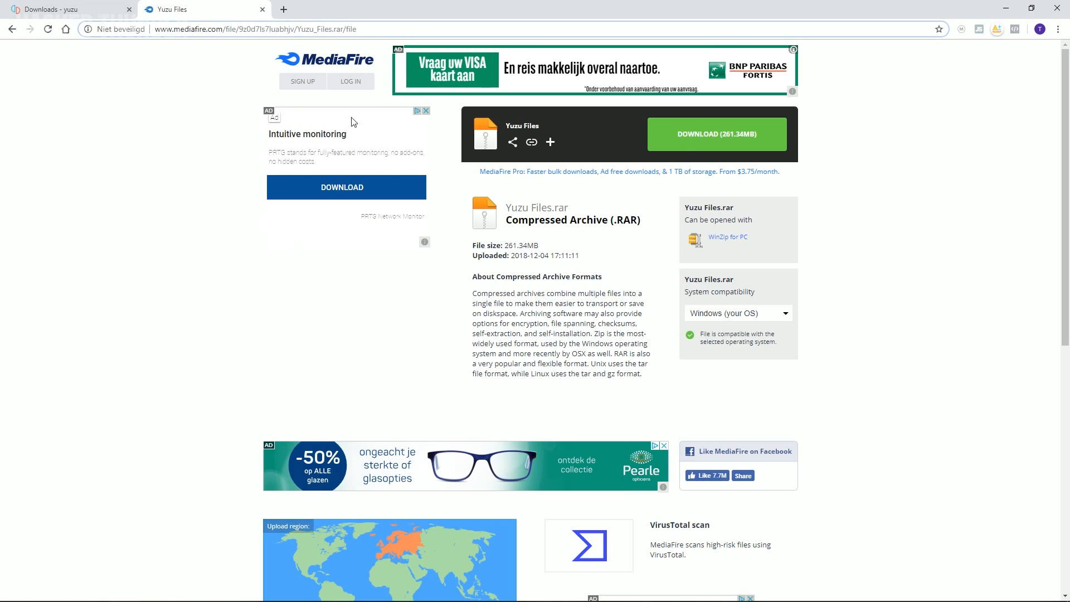
click(717, 133)
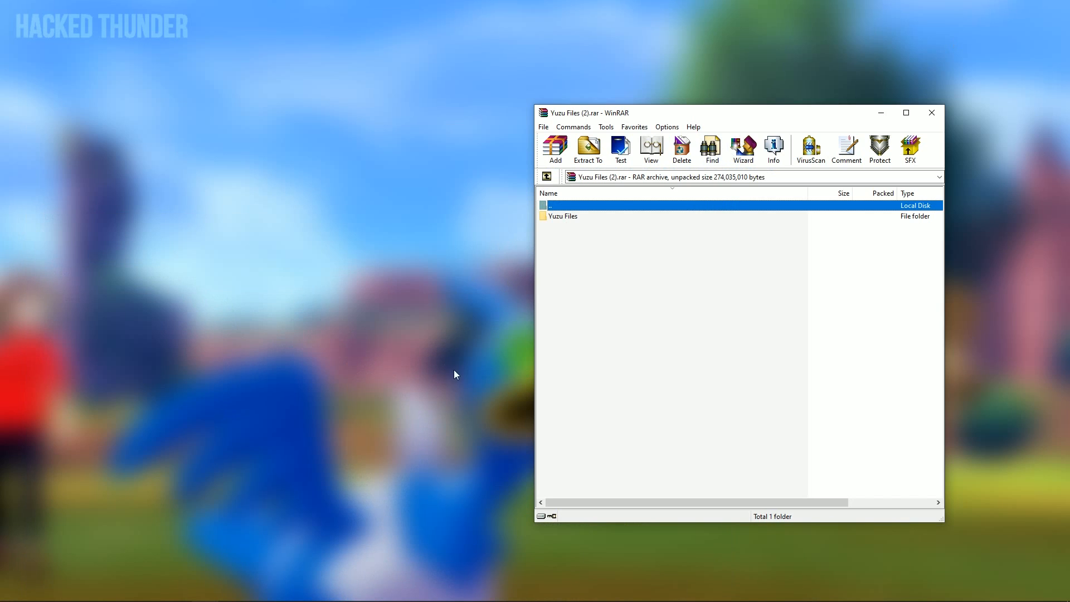
Step: Enter the Yuzu Files folder in WinRAR to show keys and Contents, and bring up File Explorer
double_click(563, 215)
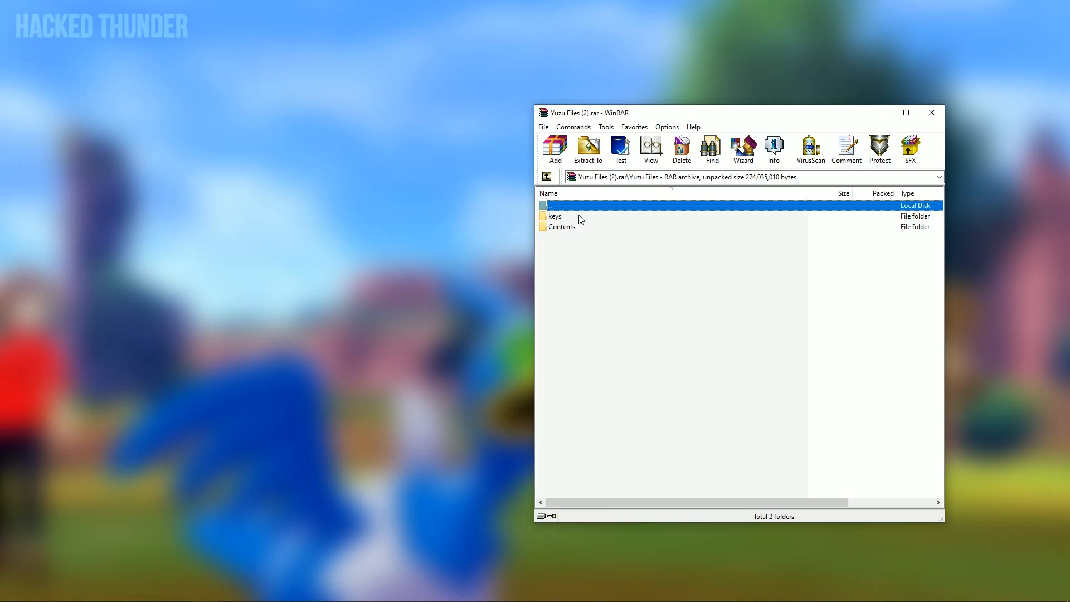
mouse_move(572, 221)
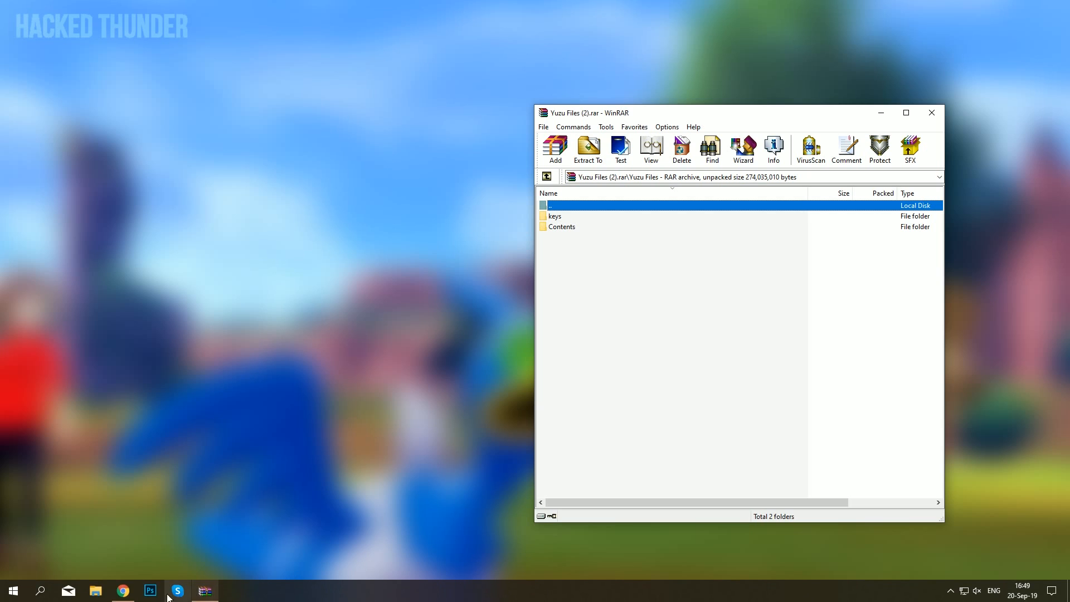
click(96, 591)
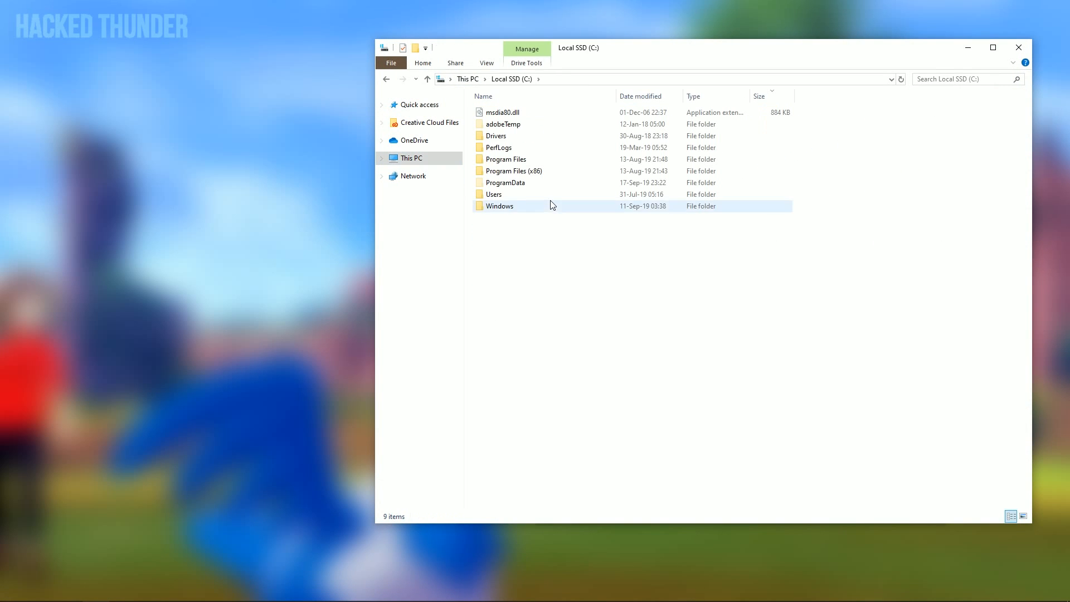
Step: Navigate to C:\Users\<user>\AppData\Roaming\yuzu and drop the keys folder into it
double_click(494, 194)
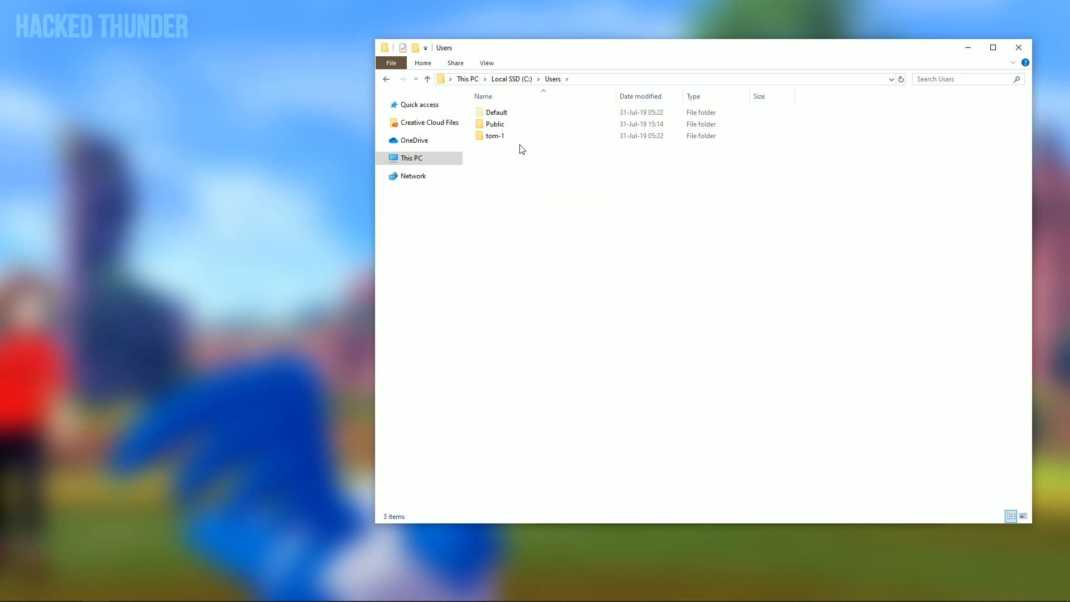
double_click(495, 136)
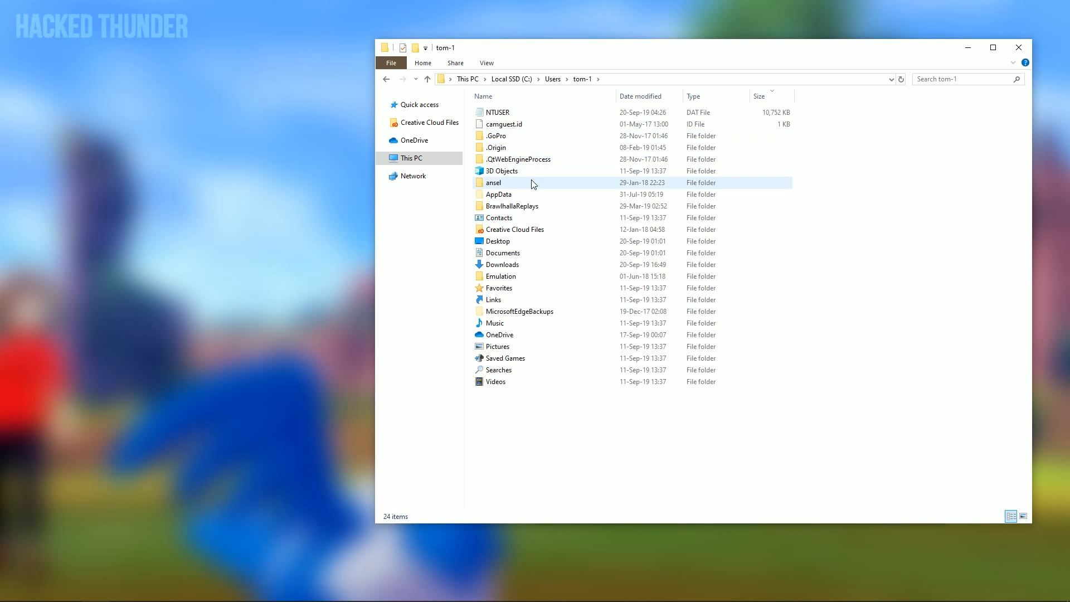
double_click(499, 194)
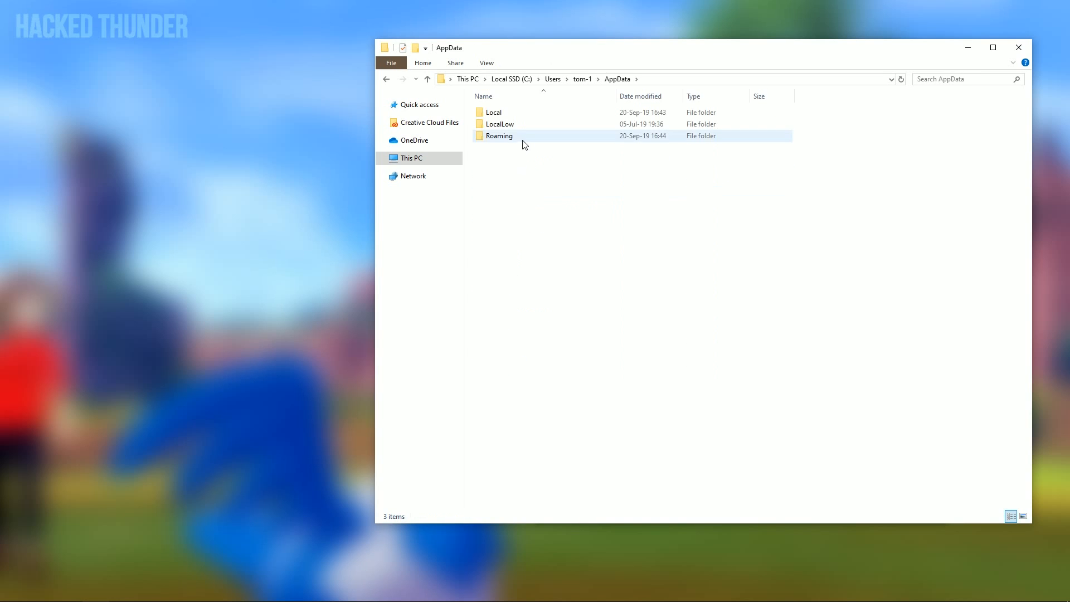
double_click(499, 136)
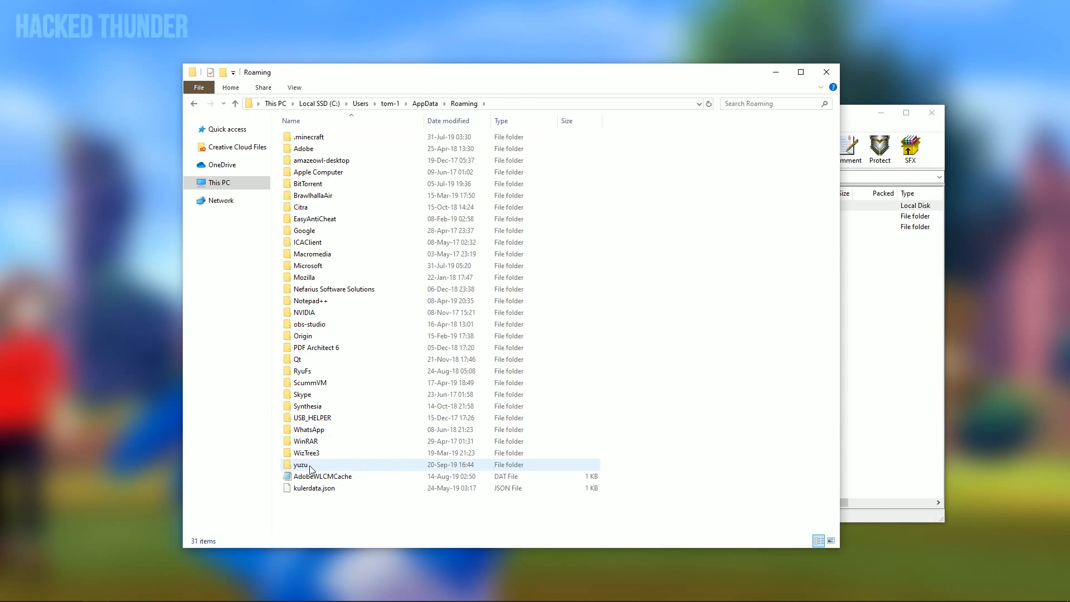
double_click(300, 464)
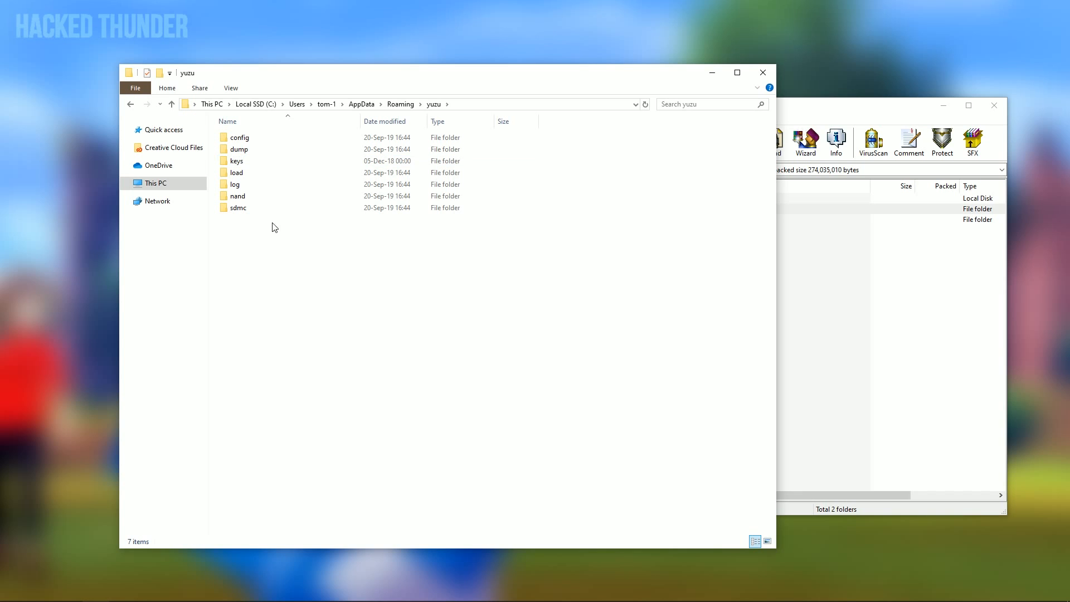
Step: Move the archive's Contents folder into yuzu's nand\system folder (212 items)
double_click(238, 196)
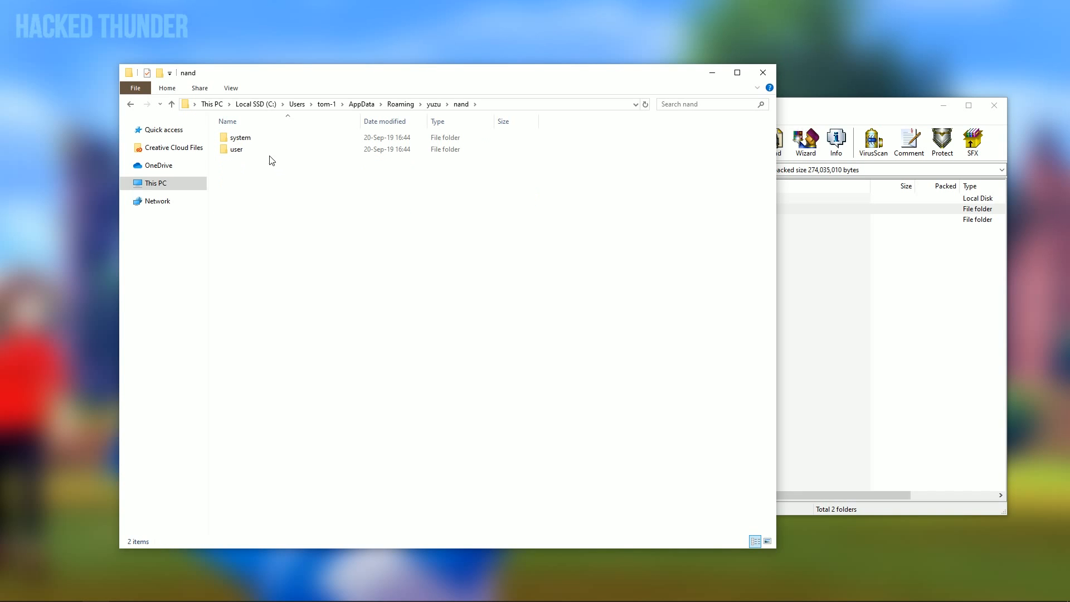
double_click(241, 137)
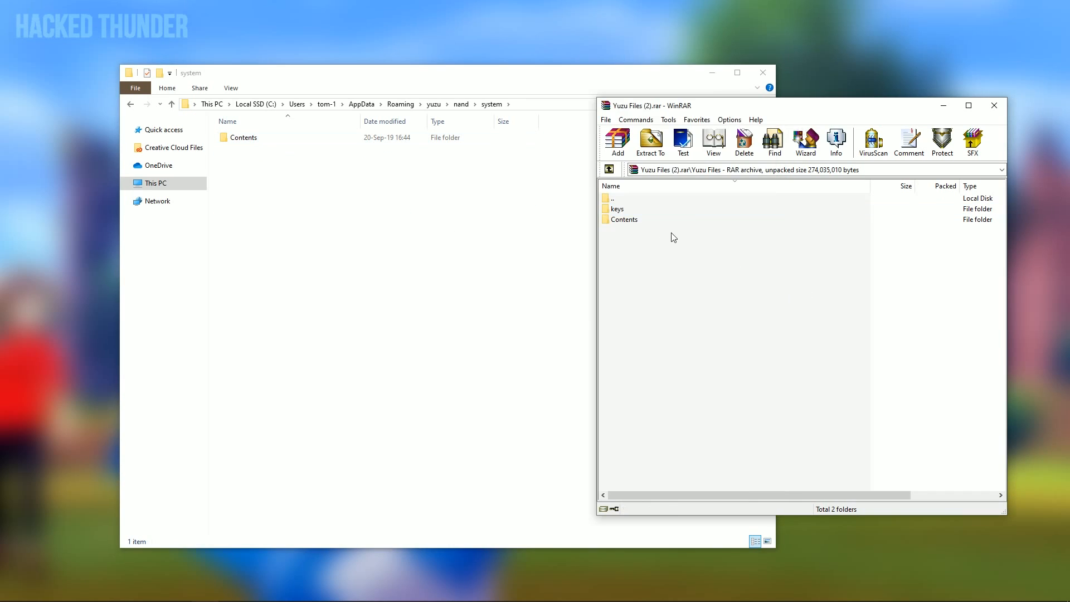
click(624, 220)
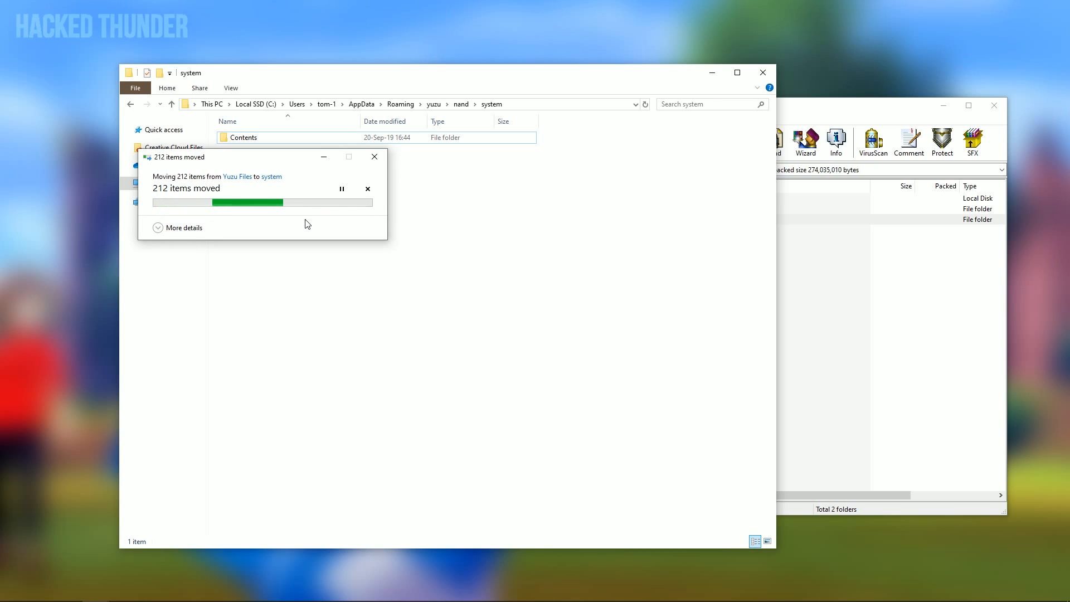
click(243, 137)
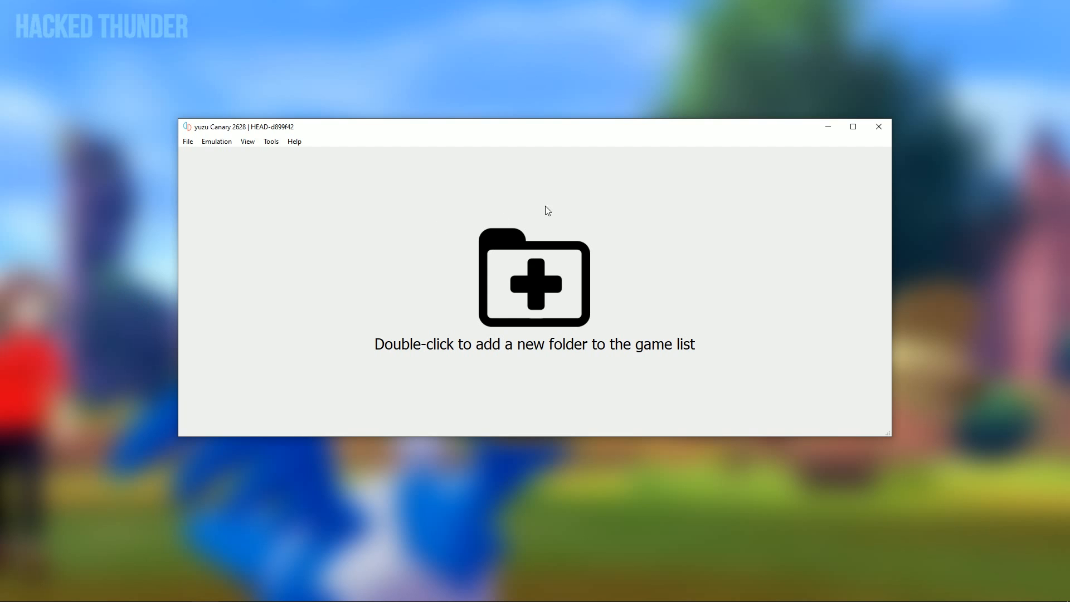
mouse_move(740, 258)
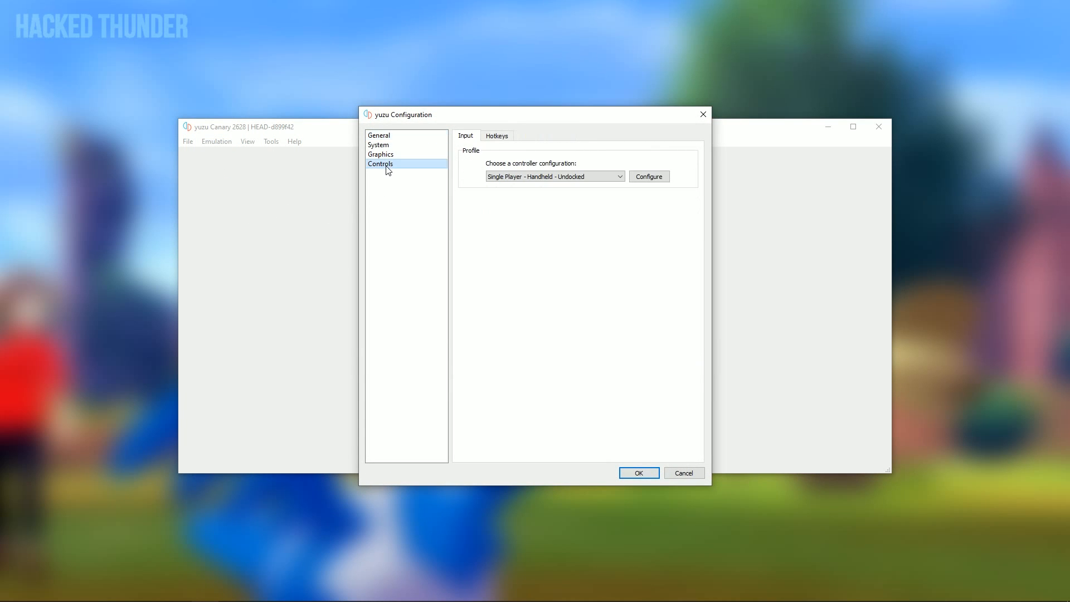
mouse_move(457, 172)
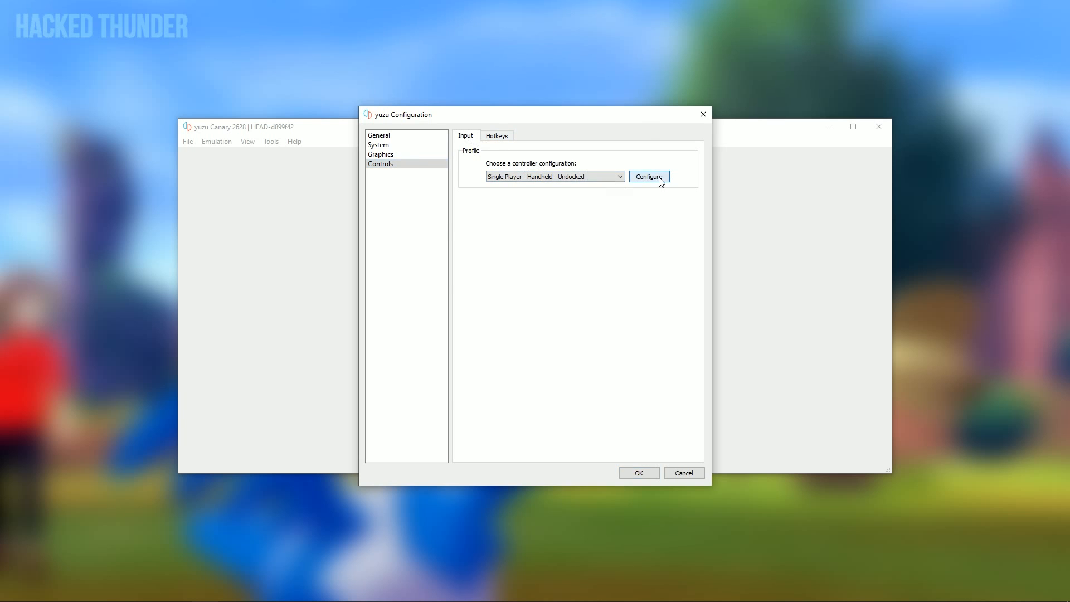
Step: Review the Controls button mapping in yuzu's configuration and accept it with OK
click(648, 176)
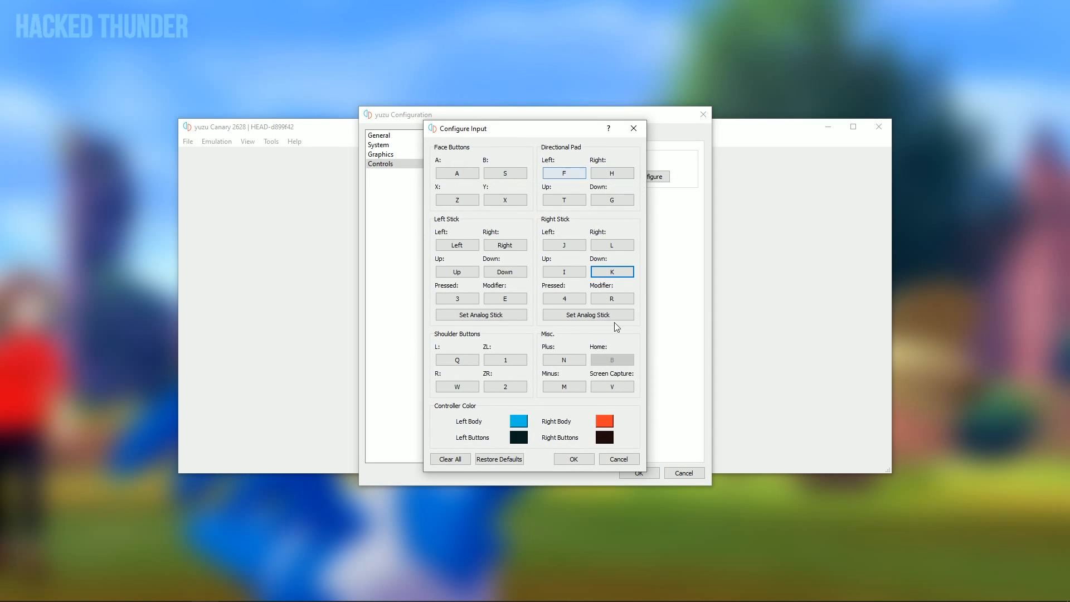
click(504, 173)
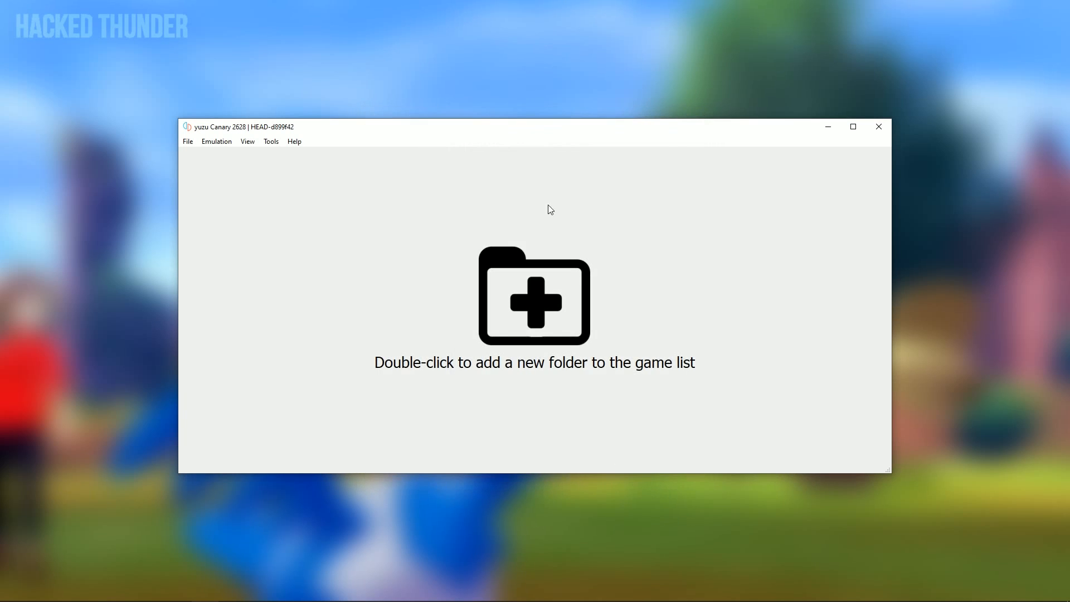
mouse_move(405, 245)
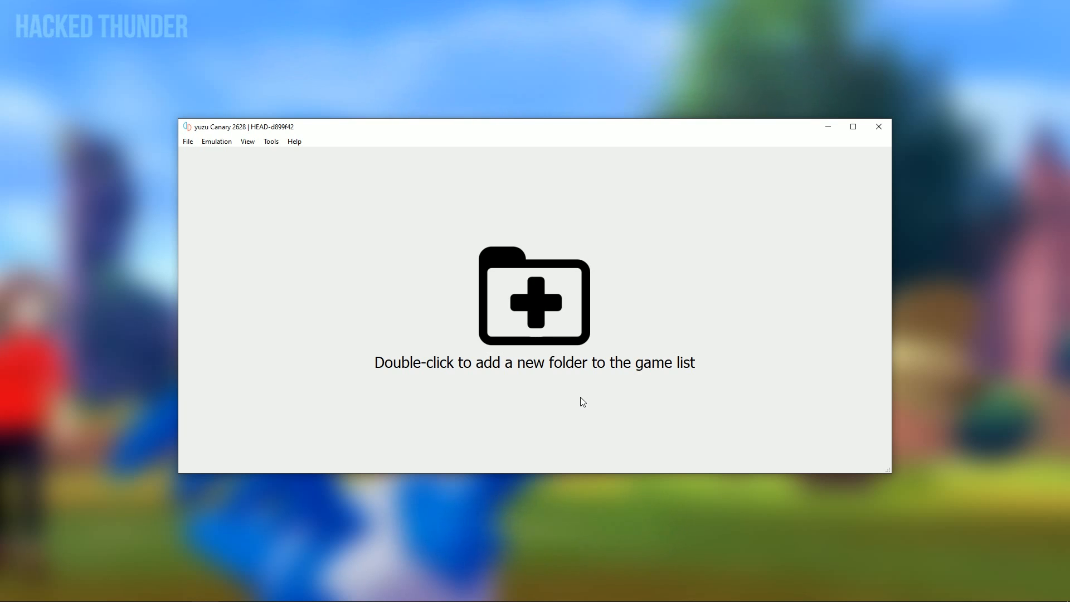
mouse_move(545, 330)
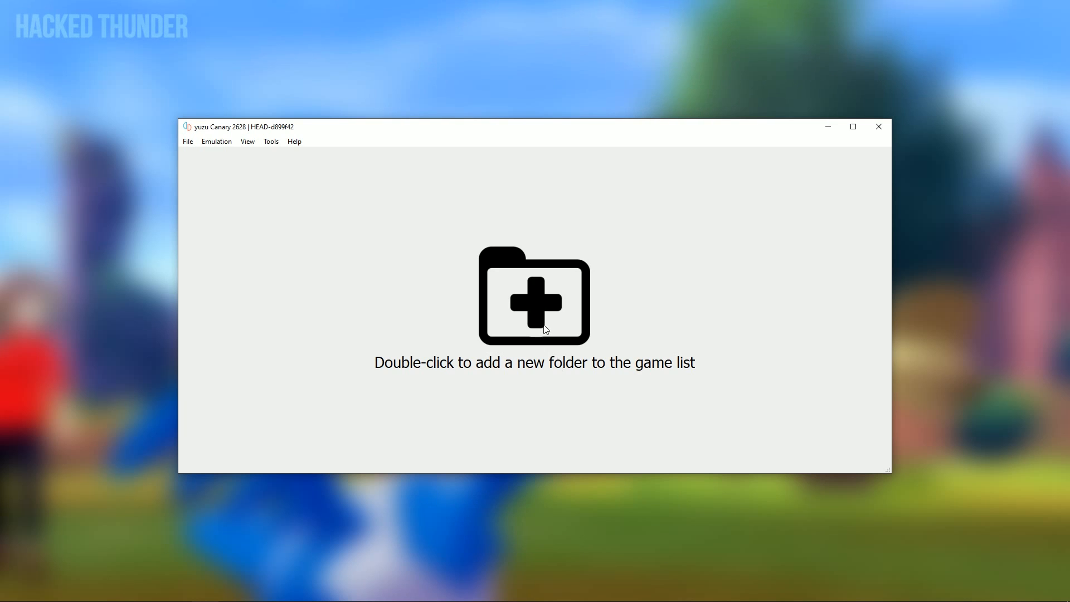
mouse_move(312, 218)
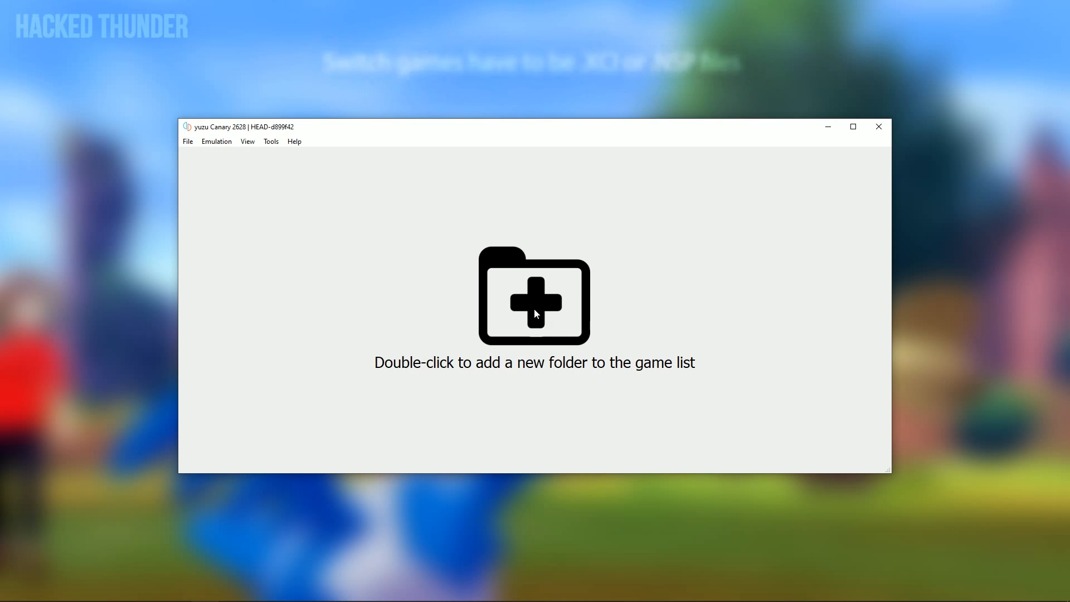
Step: Add D:\Iso's\Switch as the game directory so the Pokémon Let's Go titles are listed
double_click(534, 296)
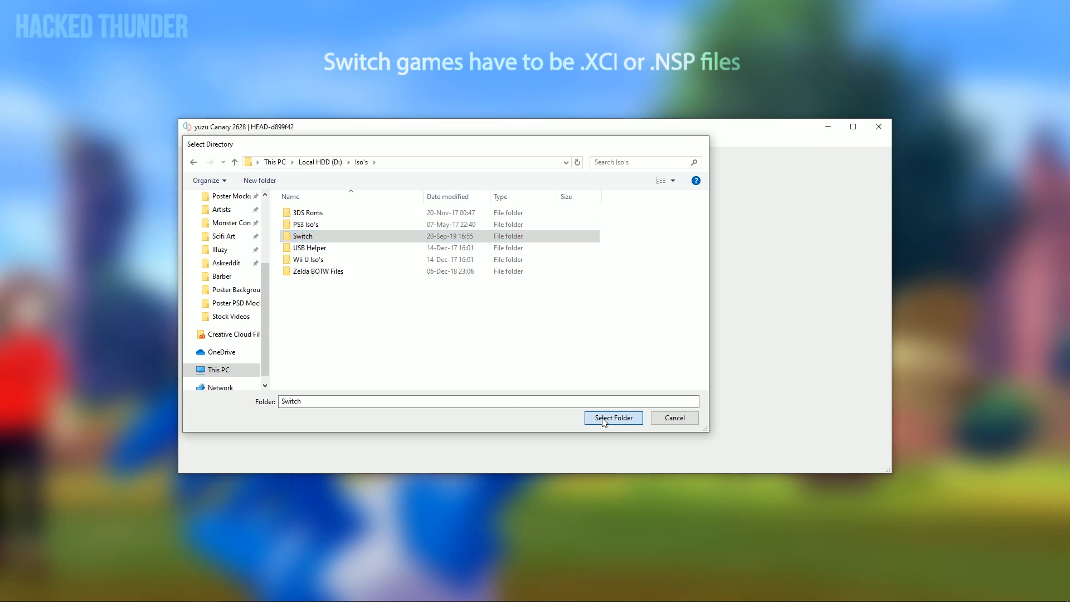
click(612, 418)
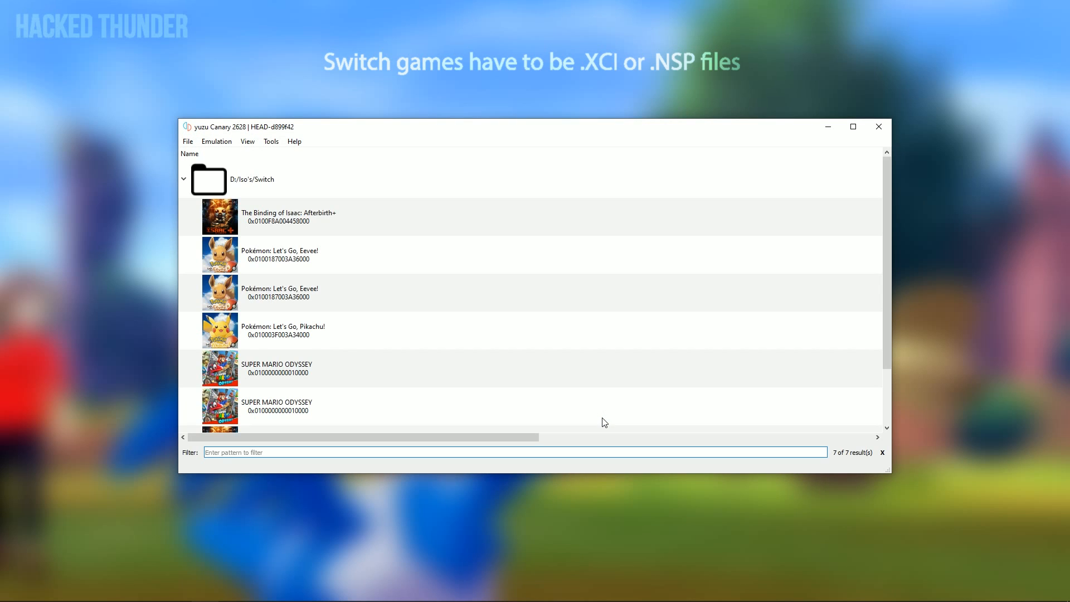